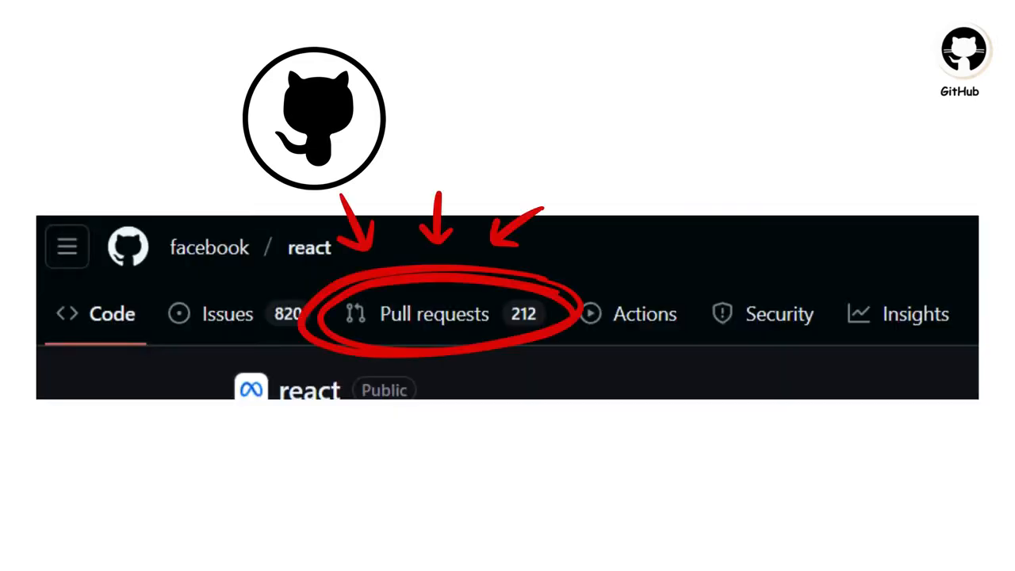
Show a facebook/react pull request with its referenced issues, added commits and passing checks.
left_click(435, 314)
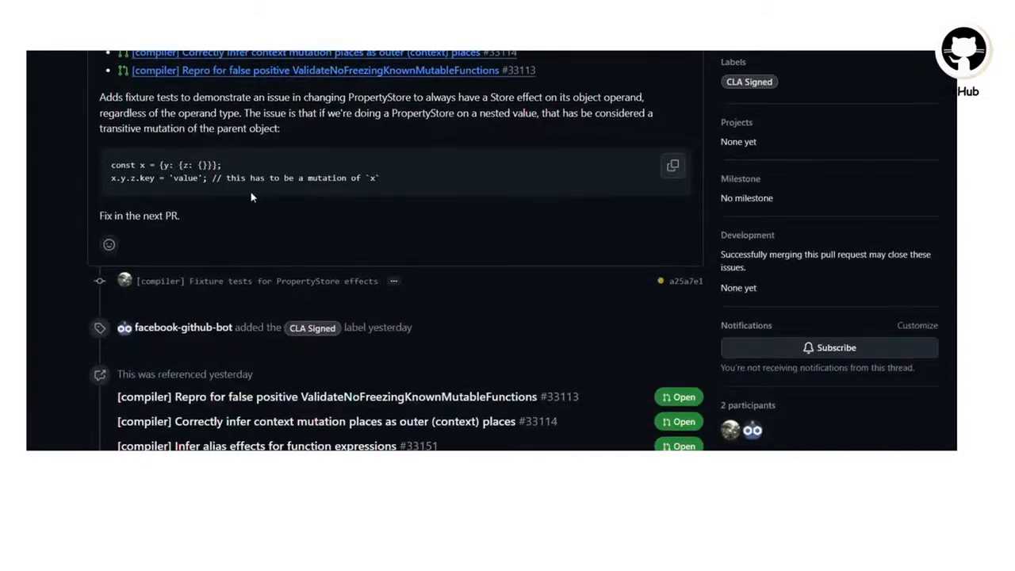
scroll("down", 3)
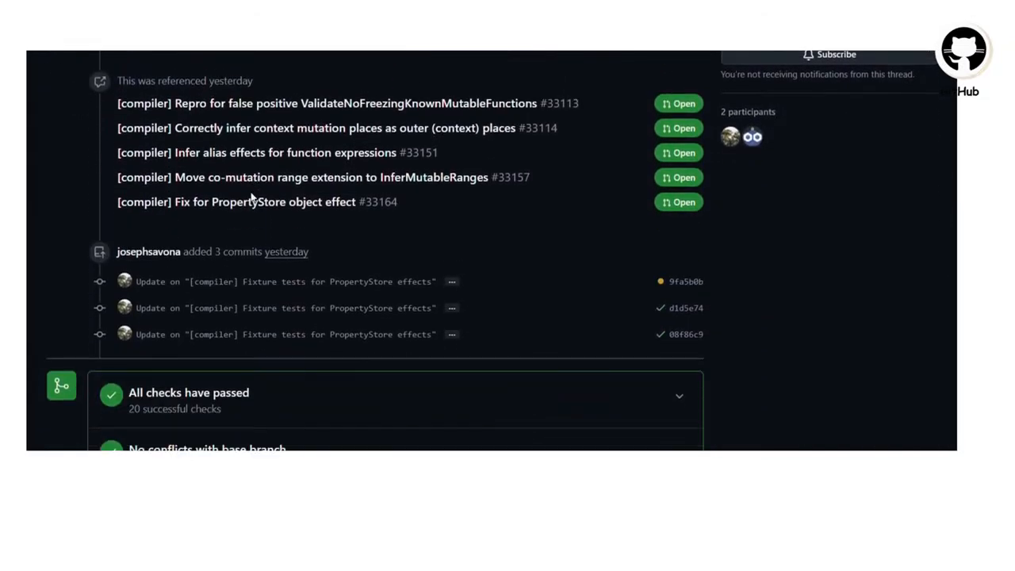
scroll("down", 3)
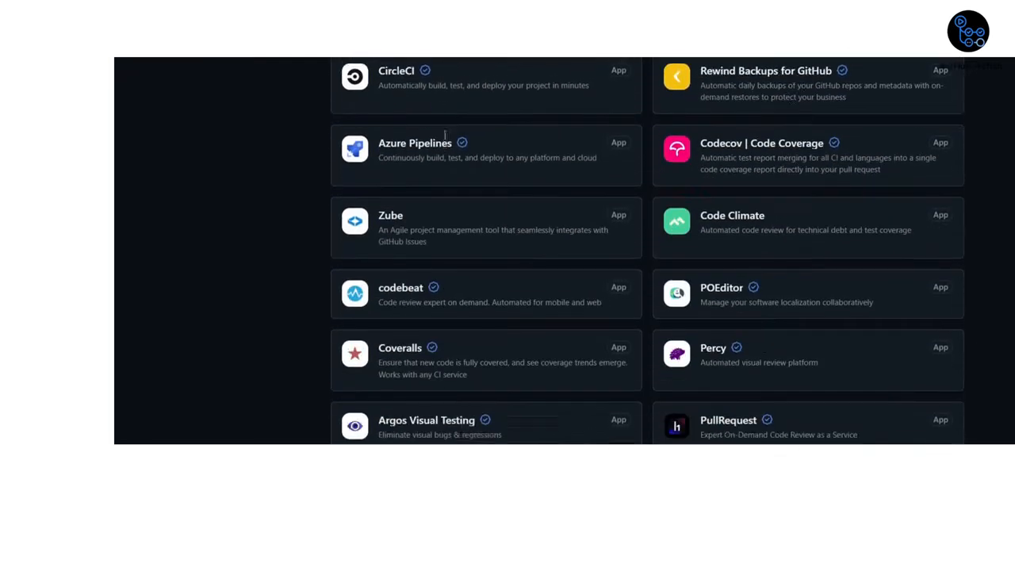
scroll("down", 3)
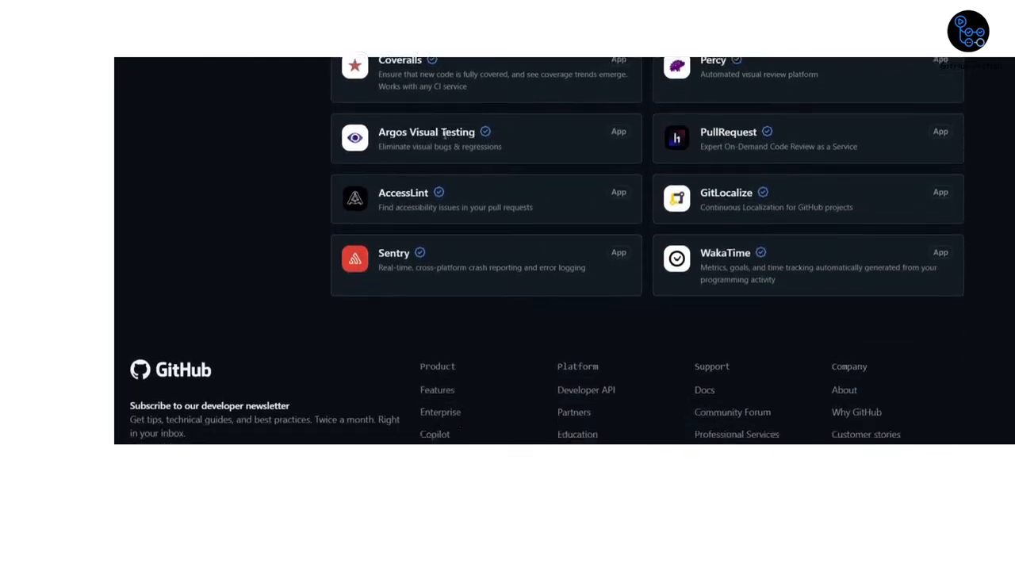
scroll("up", 3)
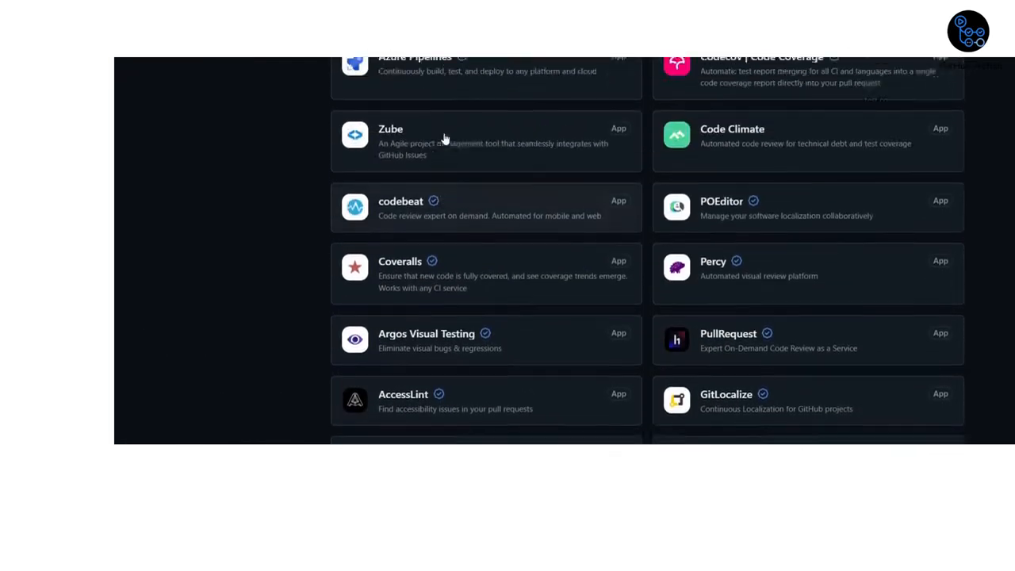
scroll("up", 3)
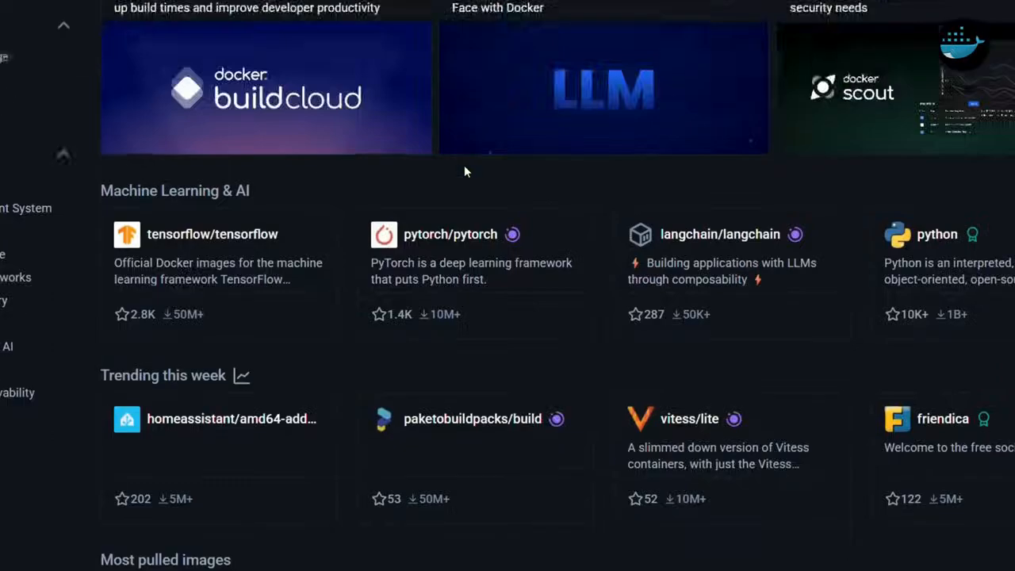
scroll("down", 3)
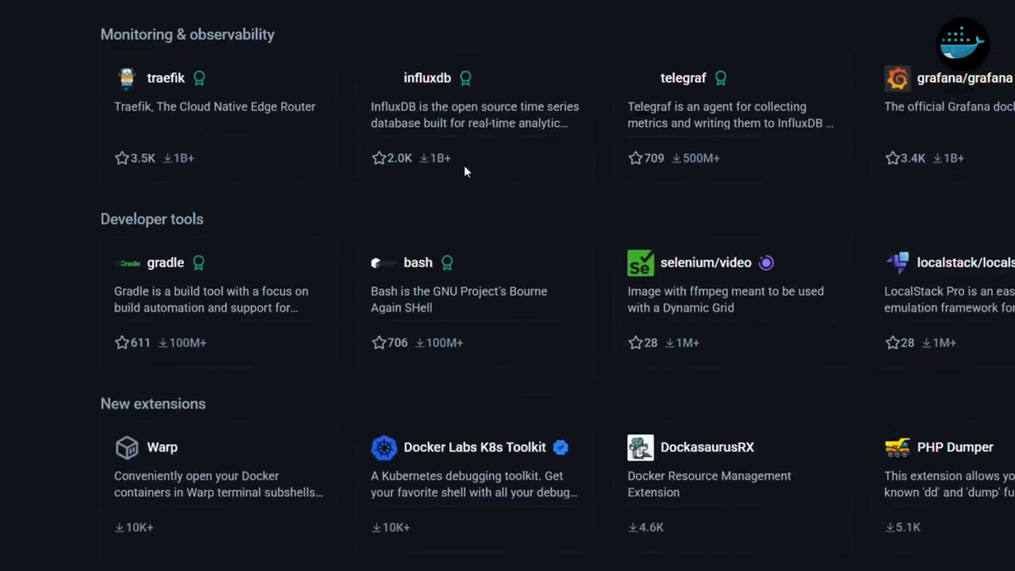
scroll("down", 3)
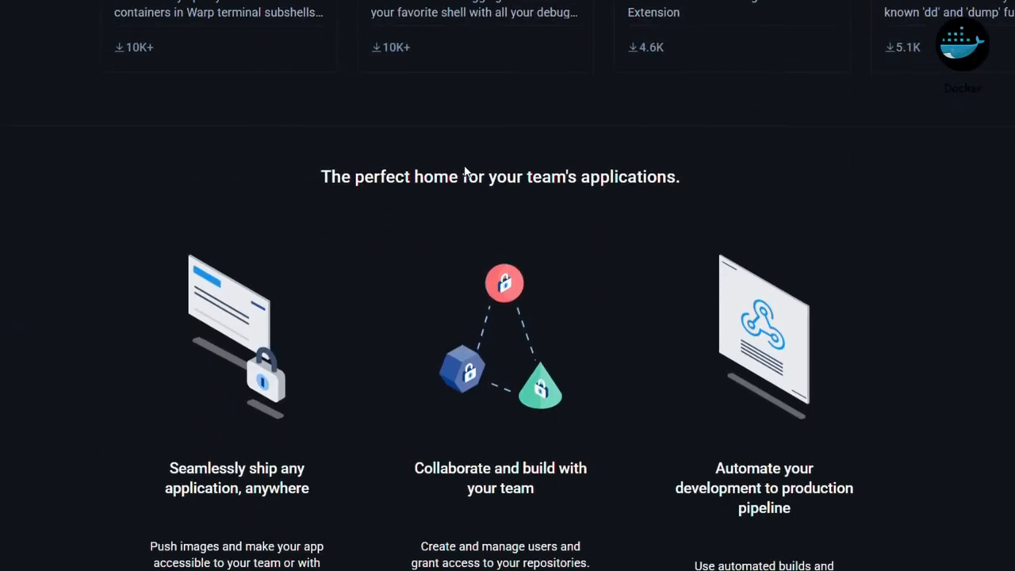